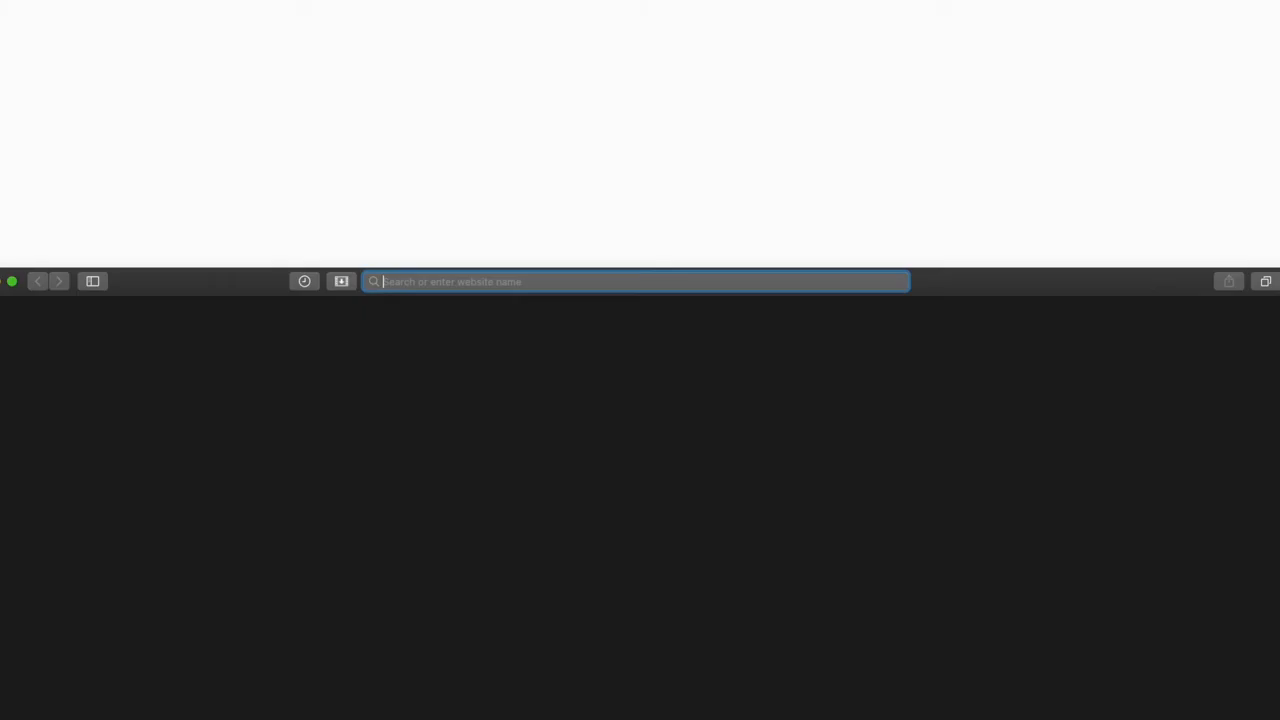
# - Go to cyberghostvpn.com and reach the account's My Smart DNS settings page
pyautogui.write('cyberghostvpn.com')
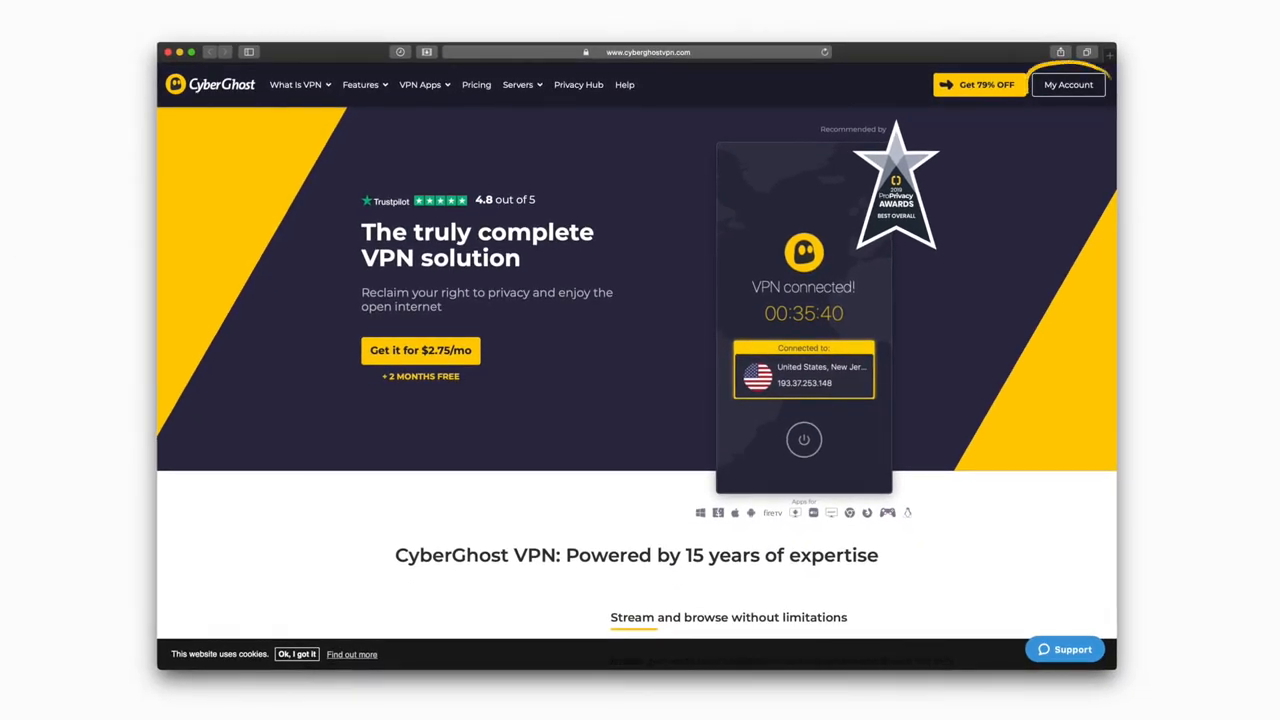
pyautogui.click(1068, 84)
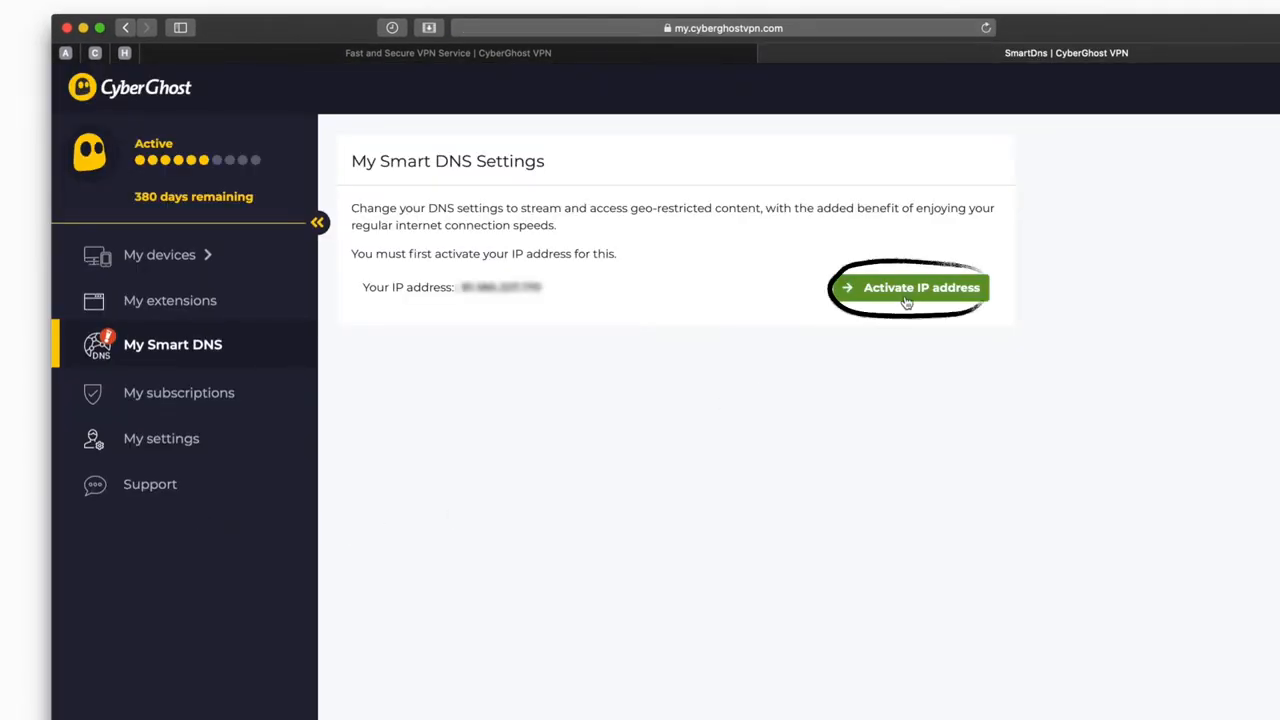
# - Activate the current IP address for Smart DNS via Activate IP address
pyautogui.click(910, 288)
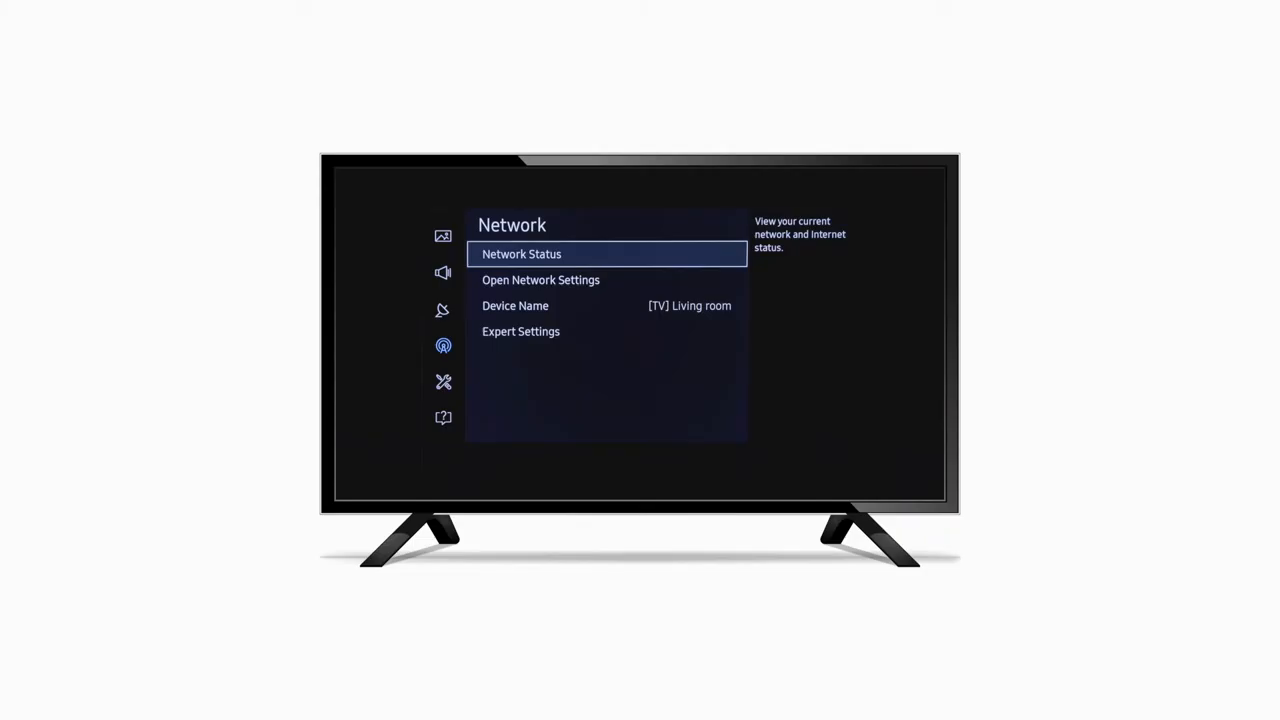
# - Check Network Status to confirm the TV's wireless and internet connection are ready
pyautogui.click(520, 254)
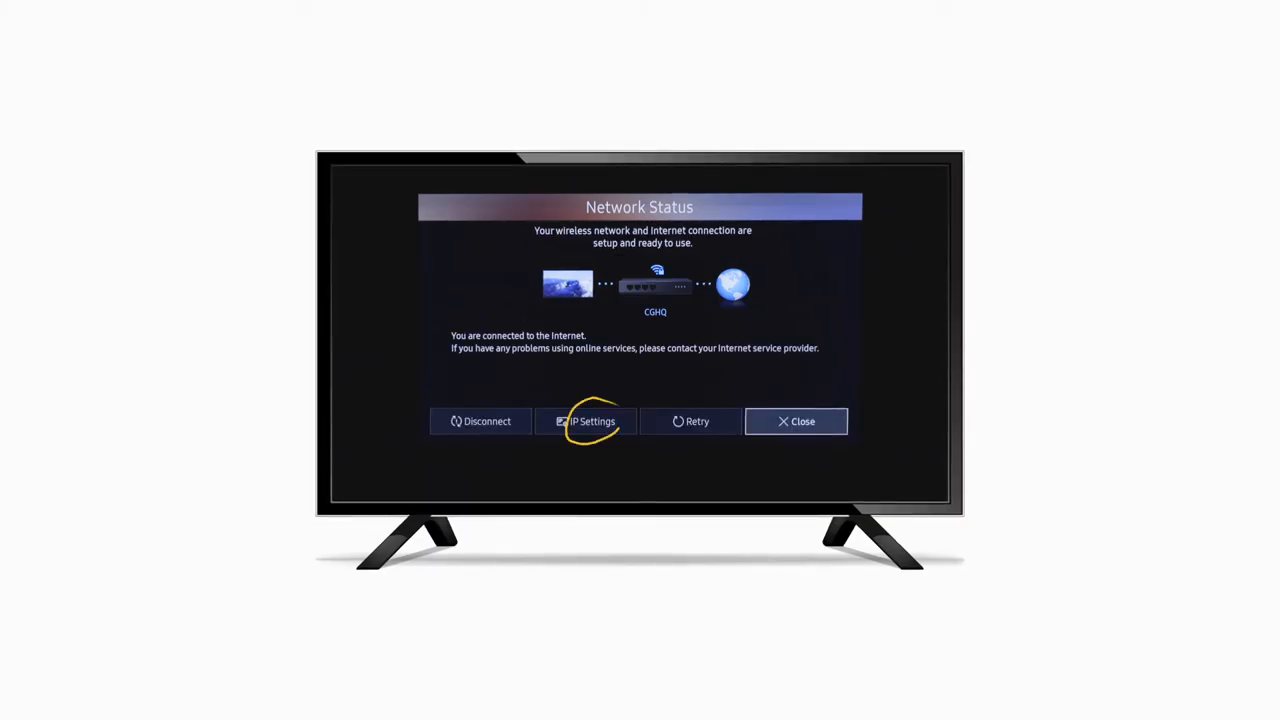
# - In IP Settings, set DNS to Enter manually with server 157.245.246.225 and confirm with OK
pyautogui.click(584, 420)
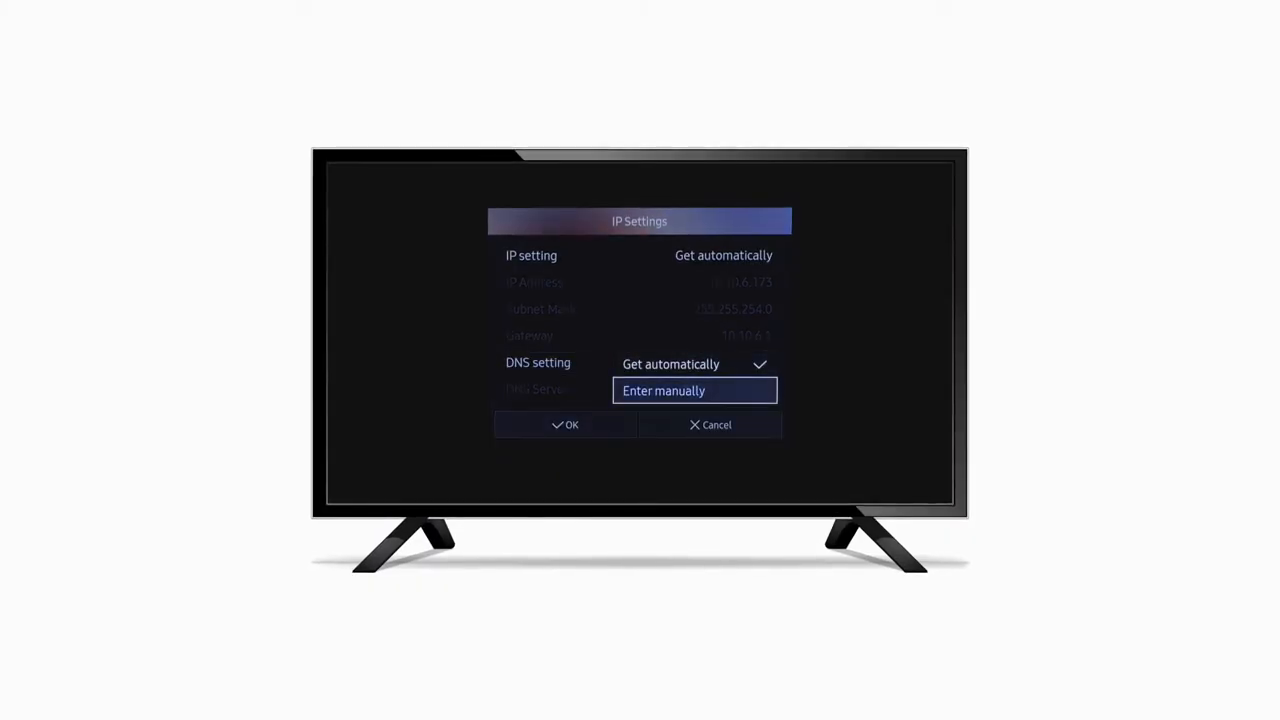
pyautogui.click(694, 390)
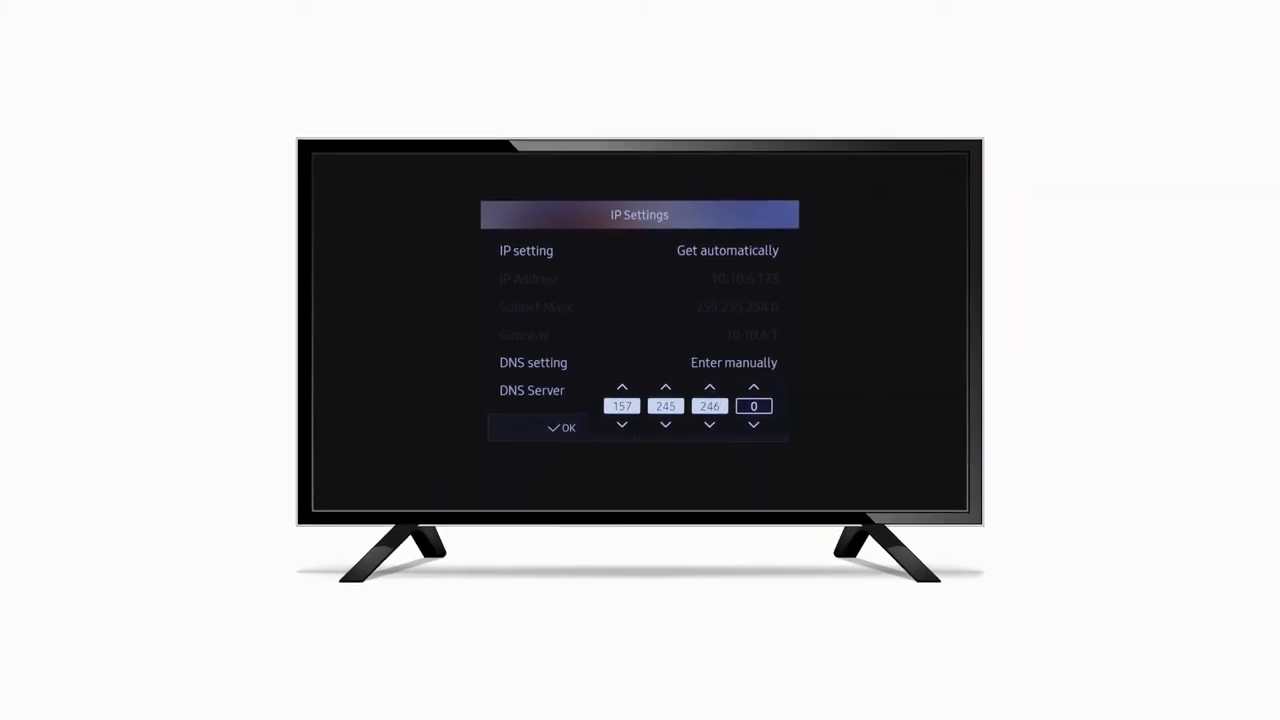
pyautogui.click(754, 404)
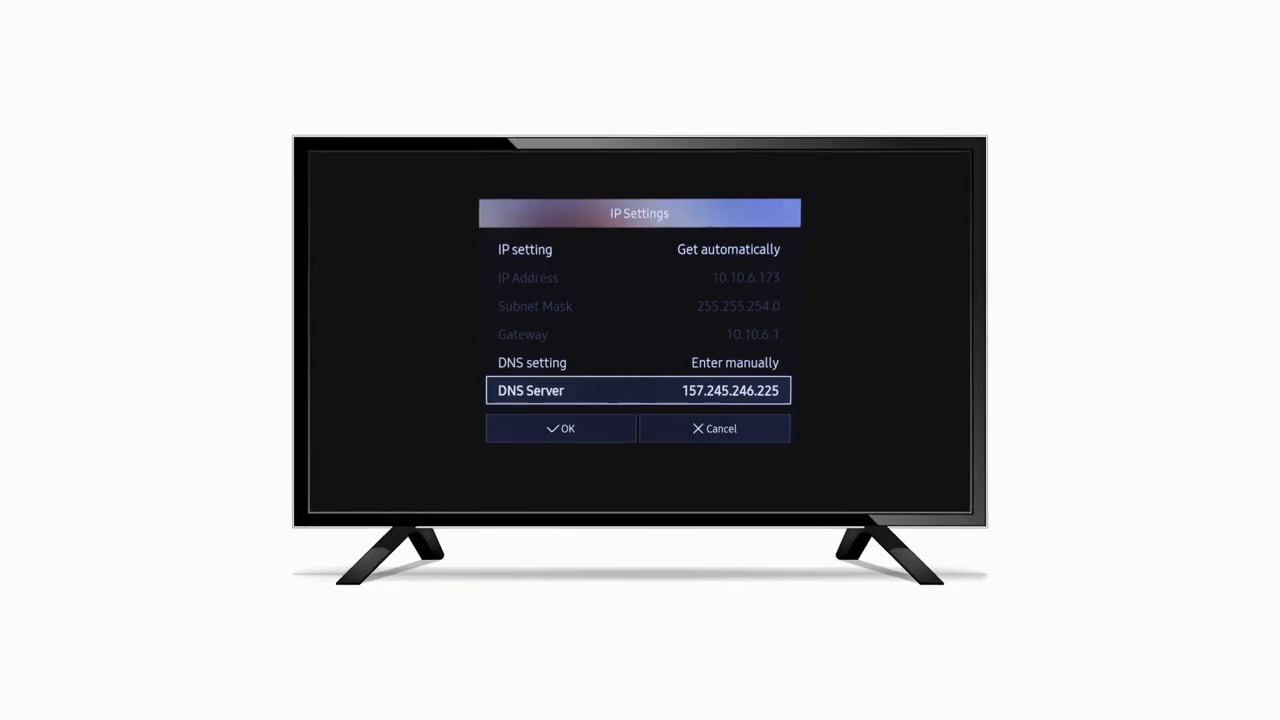
pyautogui.click(560, 428)
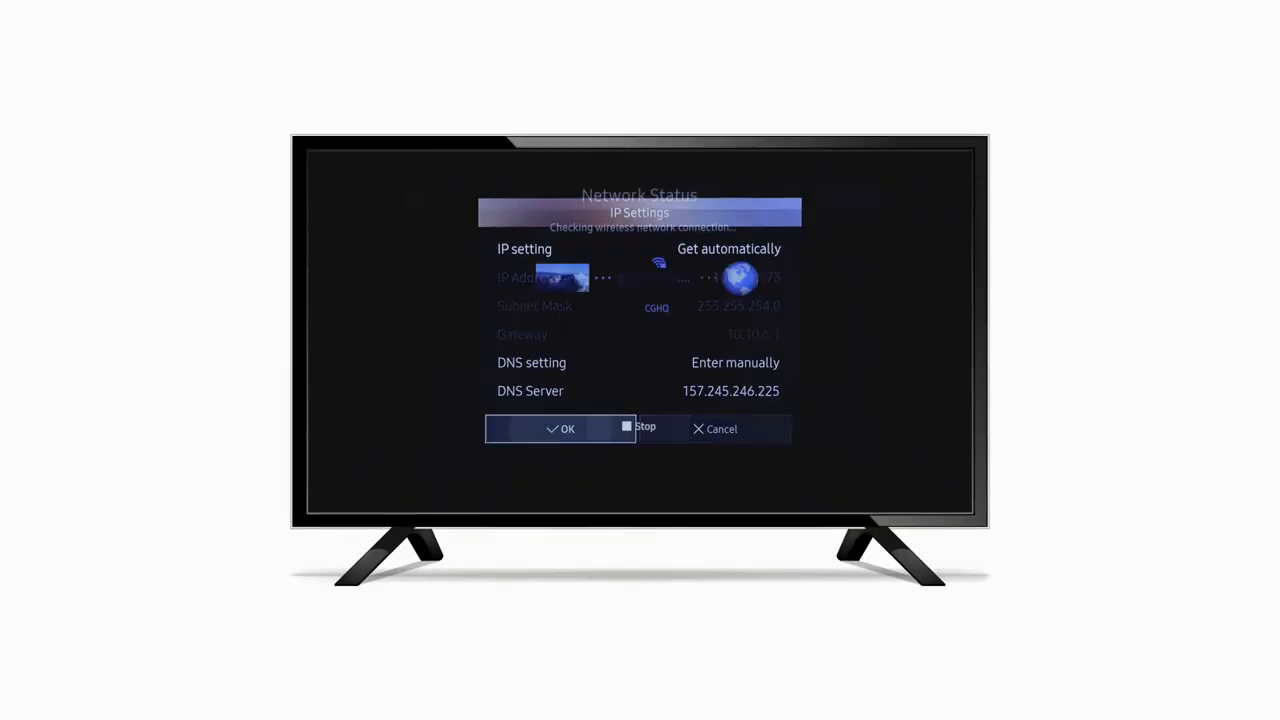